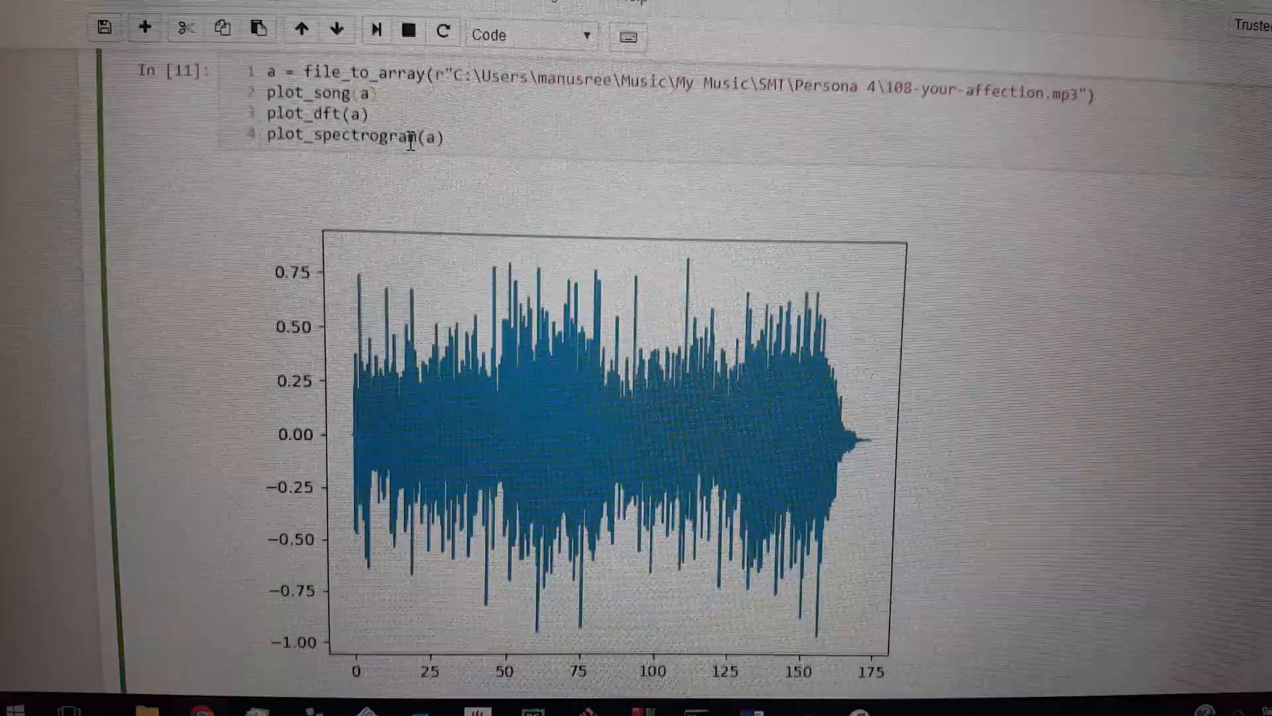
scroll(down, 3)
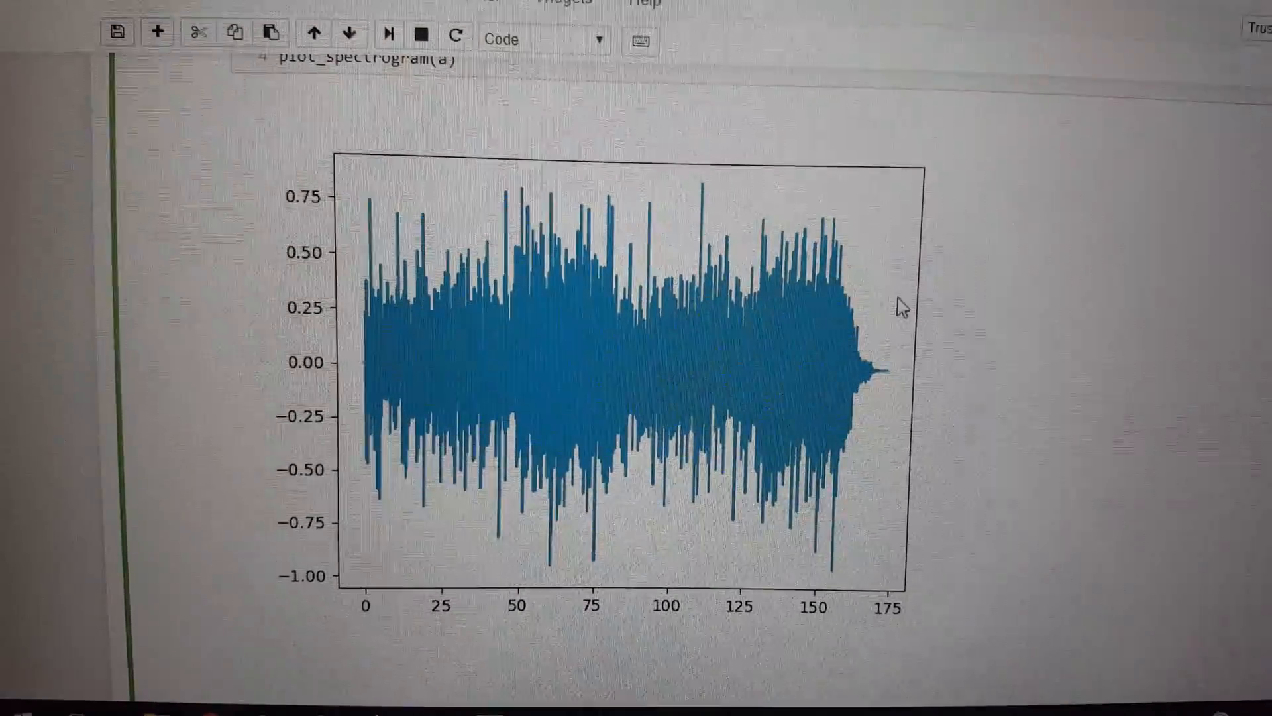
scroll(down, 3)
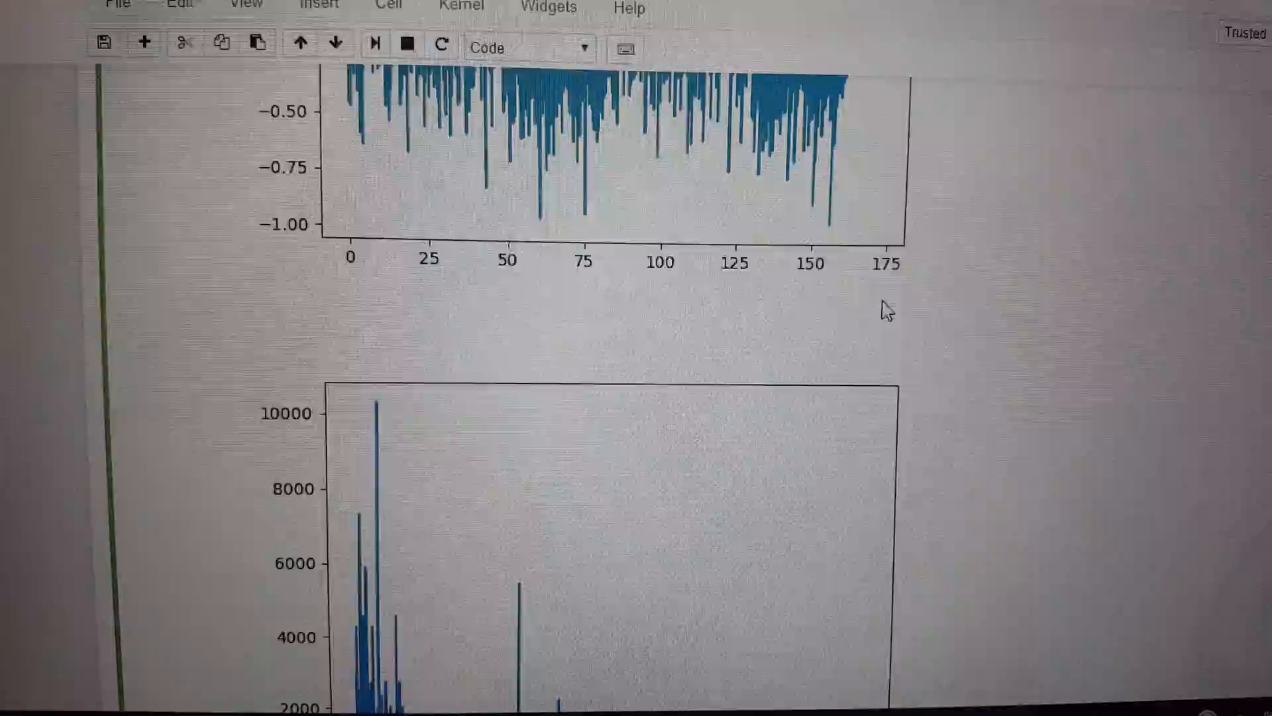
scroll(down, 3)
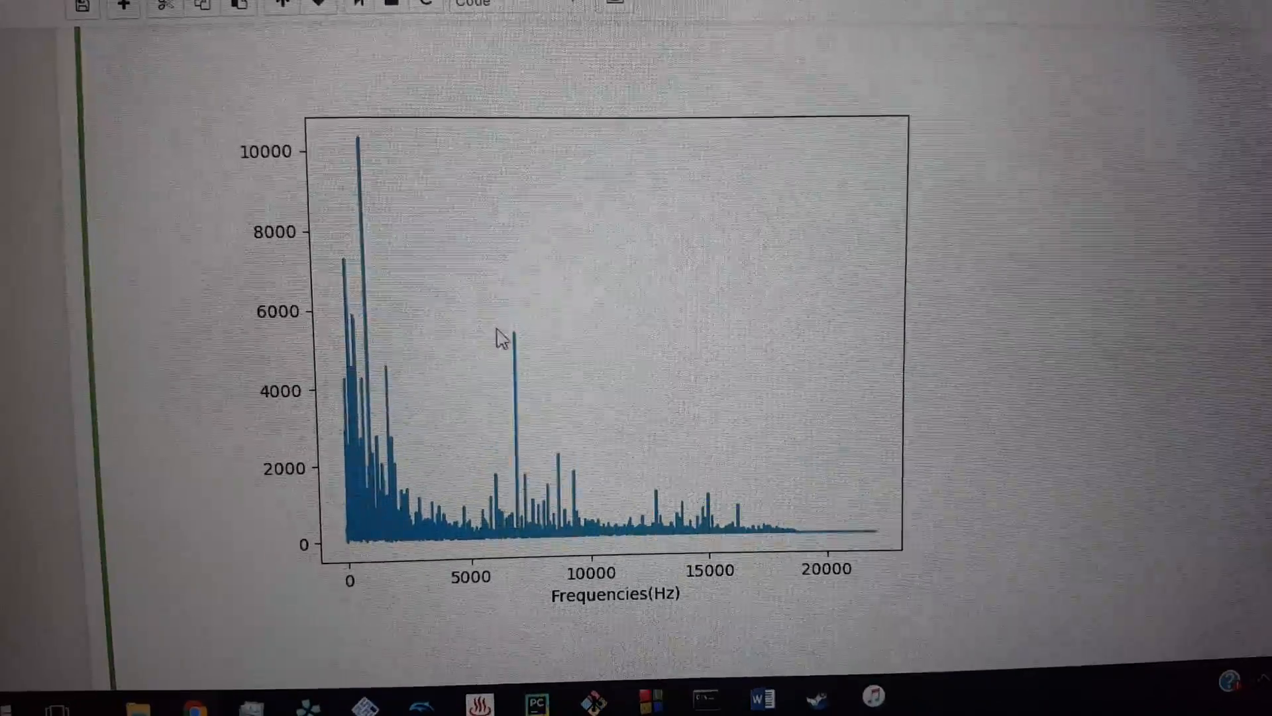
scroll(down, 3)
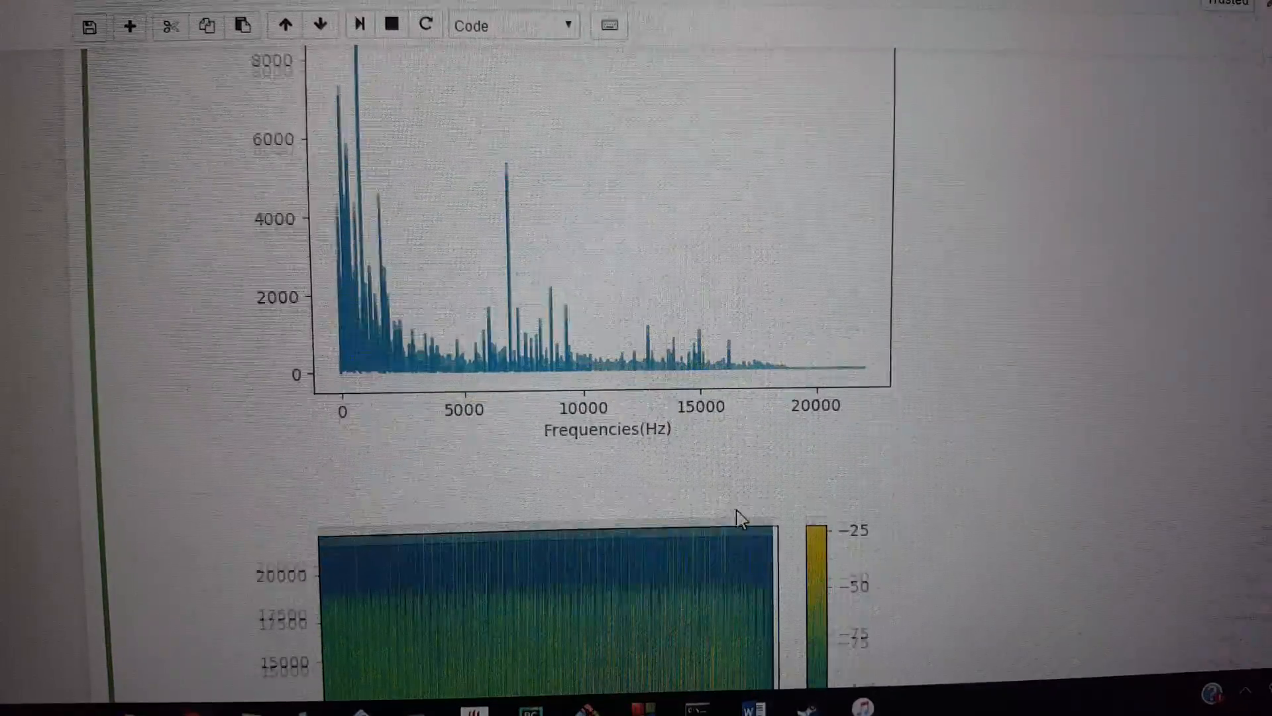
scroll(down, 3)
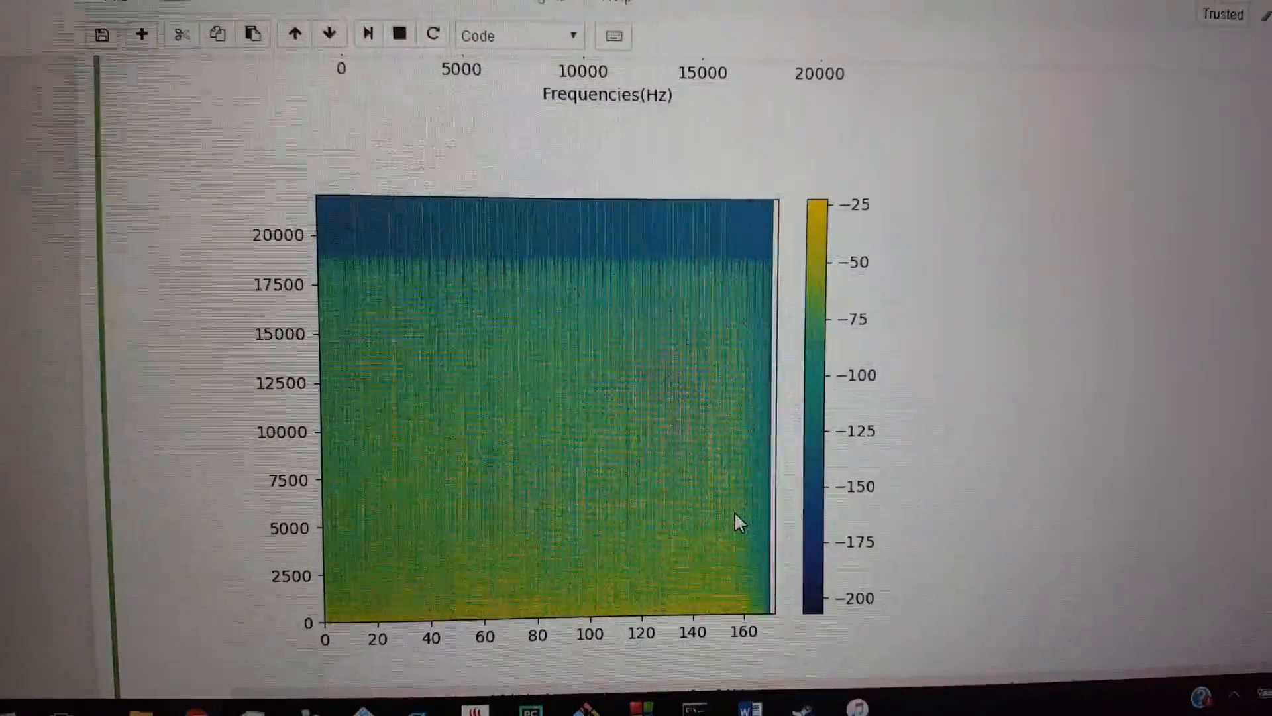
scroll(down, 3)
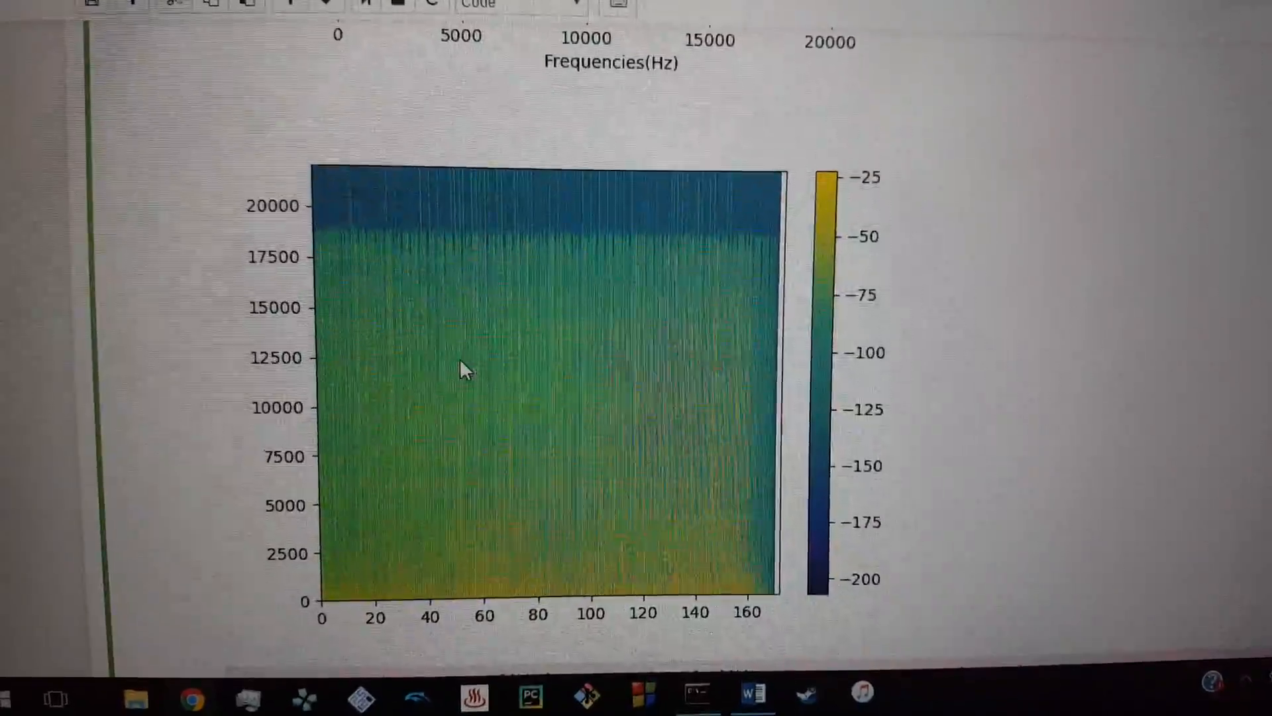